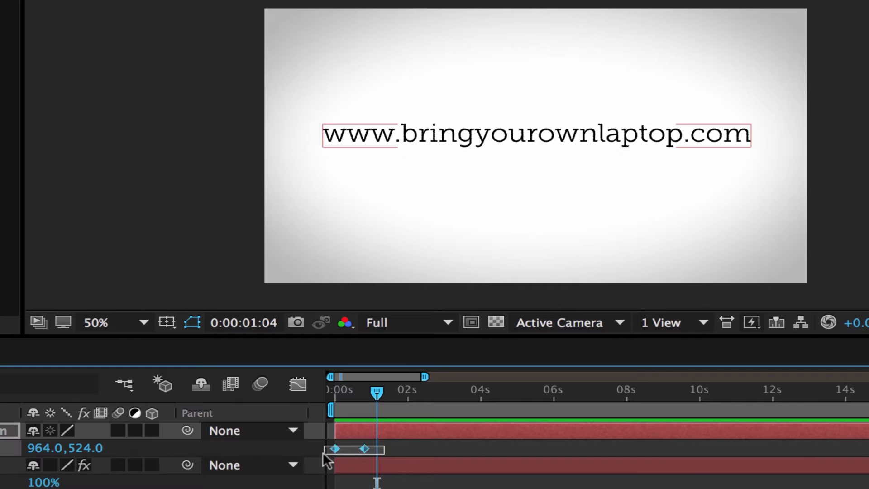
Set Keyframe Velocity influence to 75% on both URL text position keyframes
right_click(333, 449)
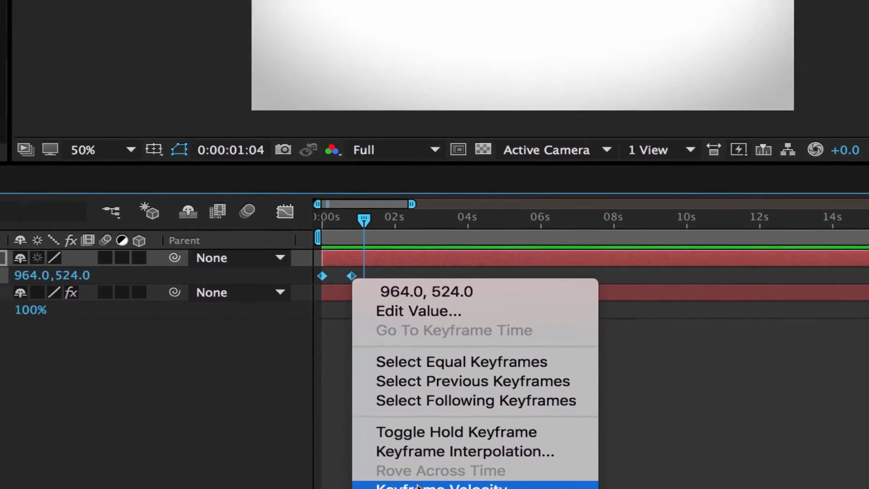
click(438, 485)
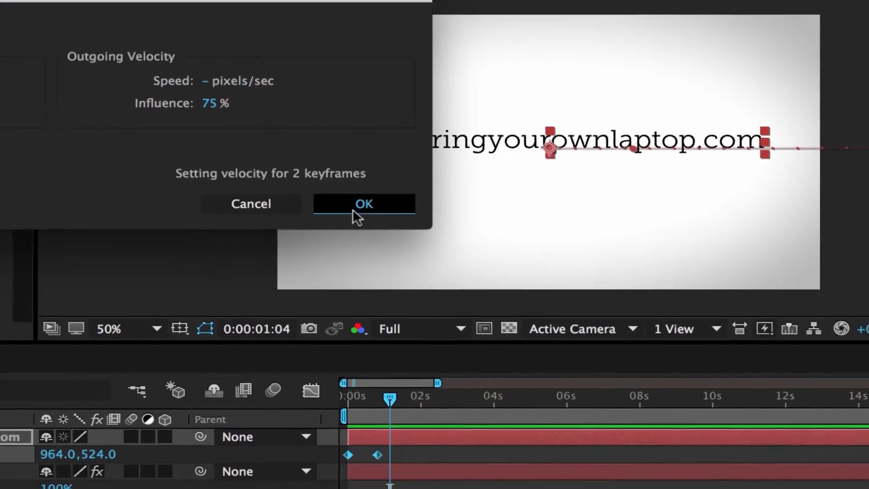
click(364, 203)
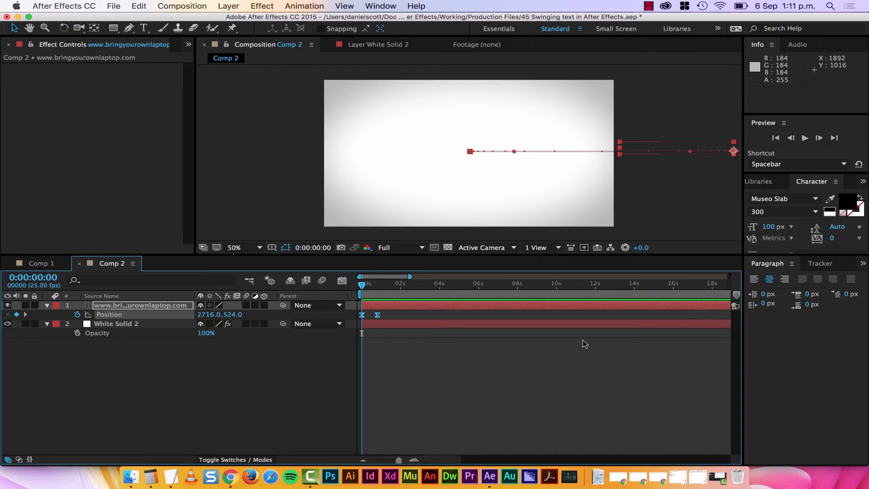
mouse_move(524, 343)
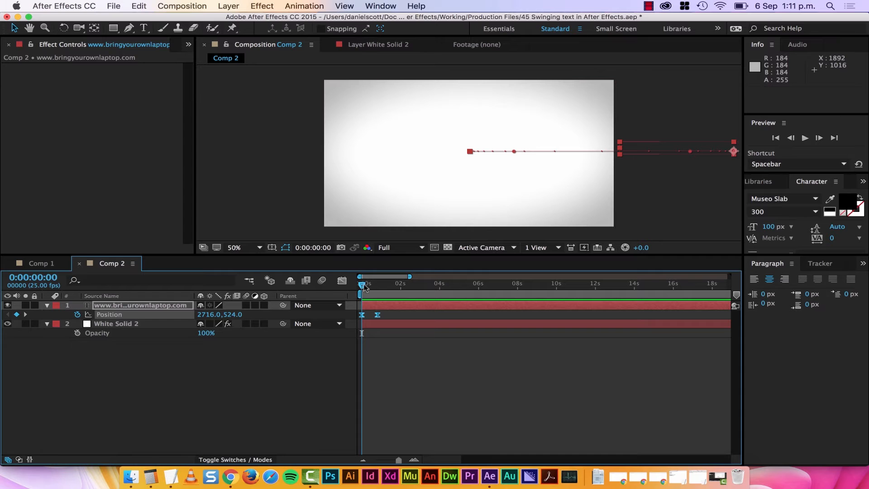
key(space)
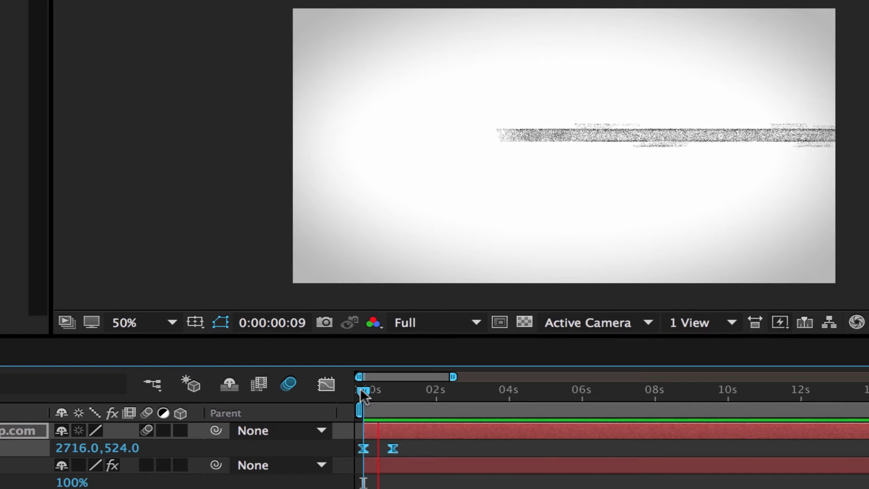
click(326, 384)
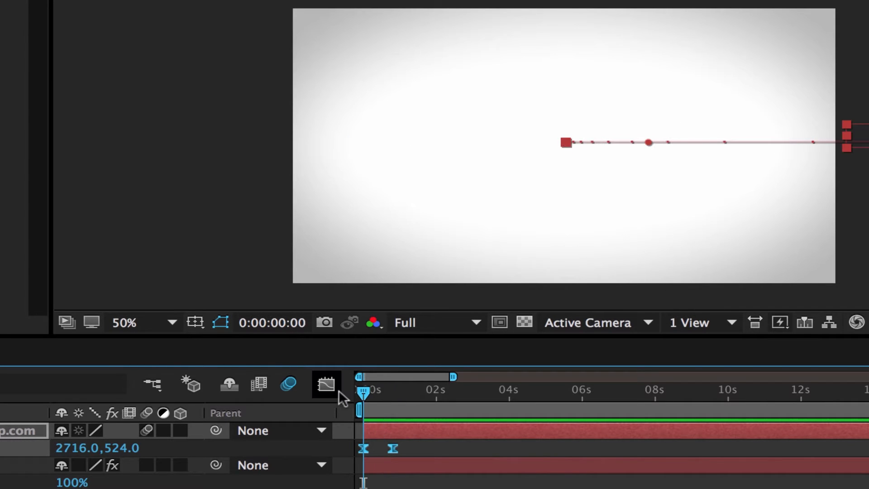
click(399, 390)
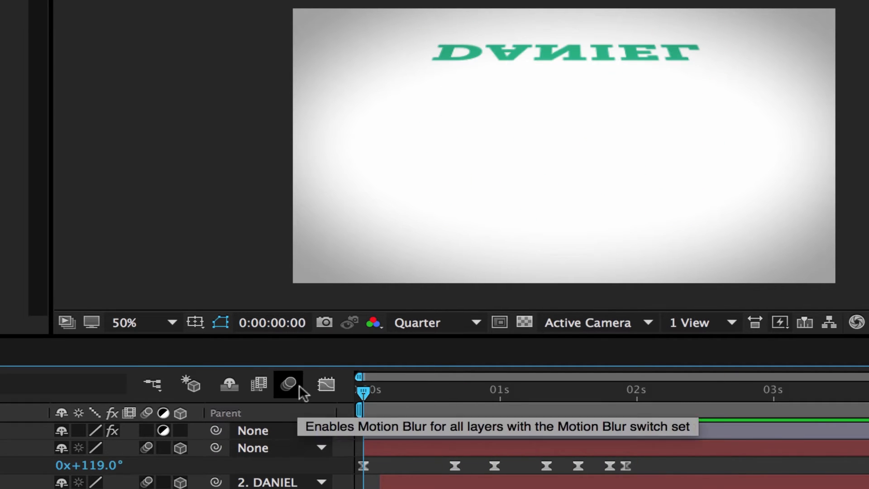
Turn on the Enable Motion Blur master switch in Comp 1's timeline
click(288, 384)
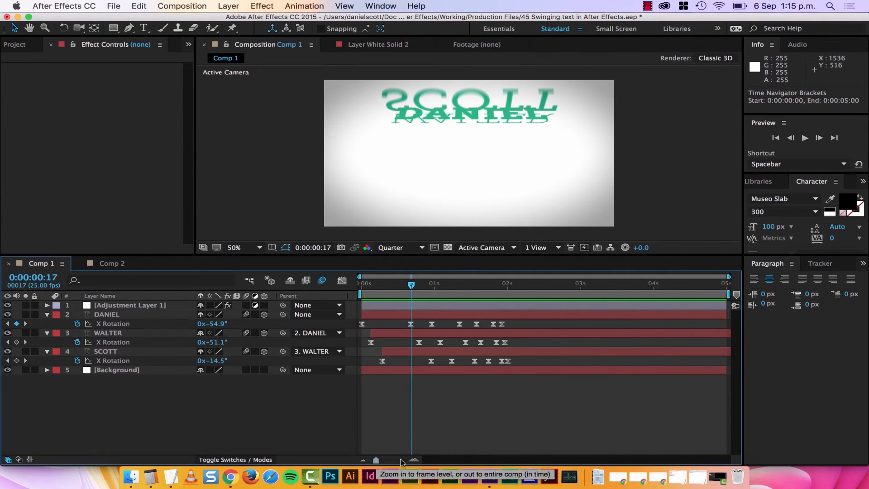
click(413, 459)
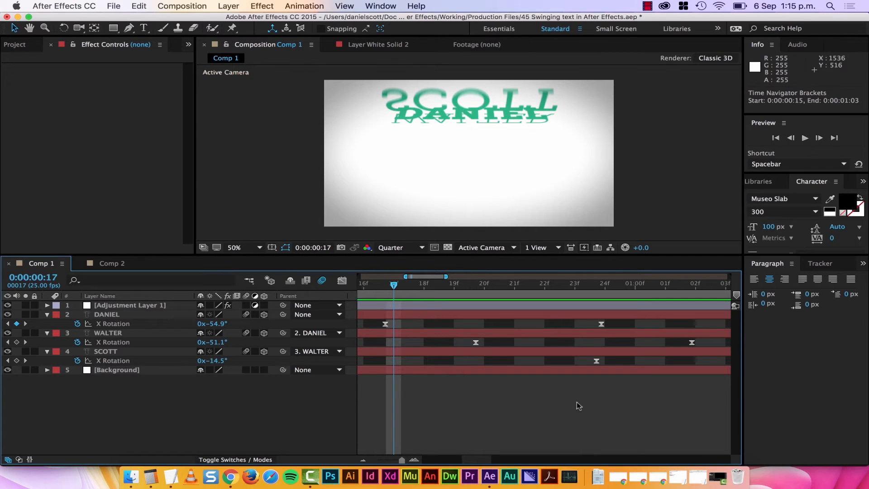
mouse_move(419, 287)
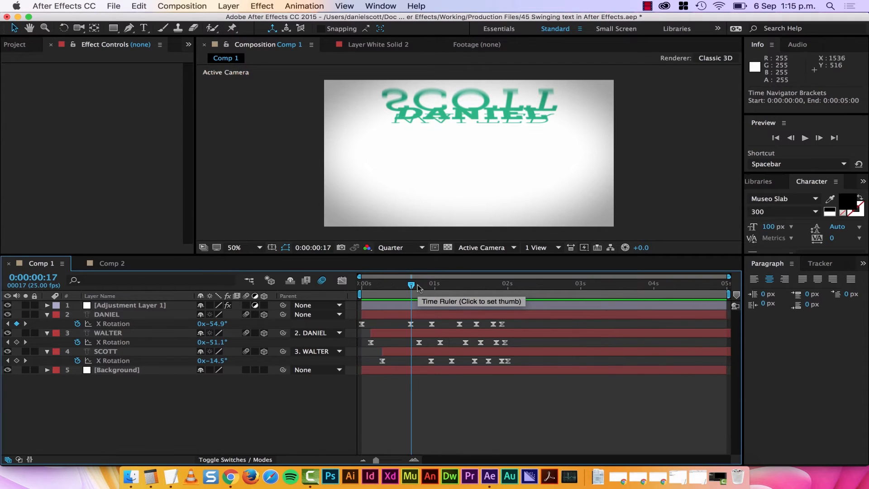
mouse_move(497, 273)
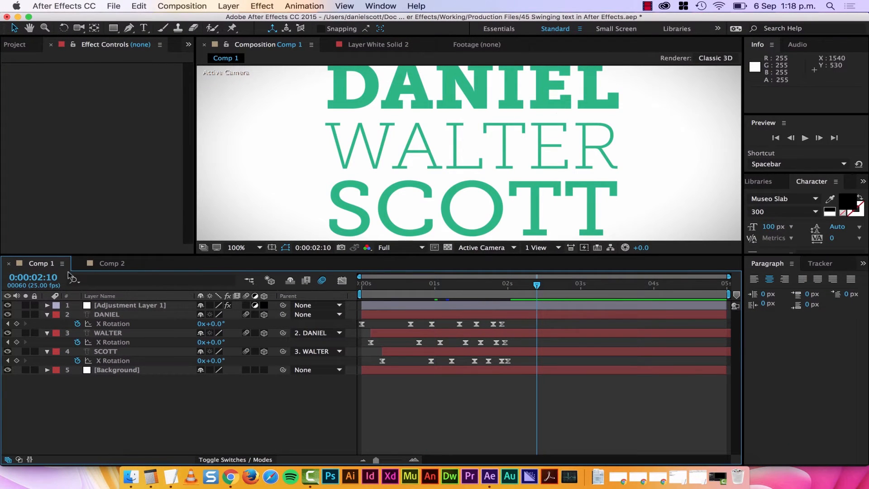
mouse_move(53, 282)
text(2)
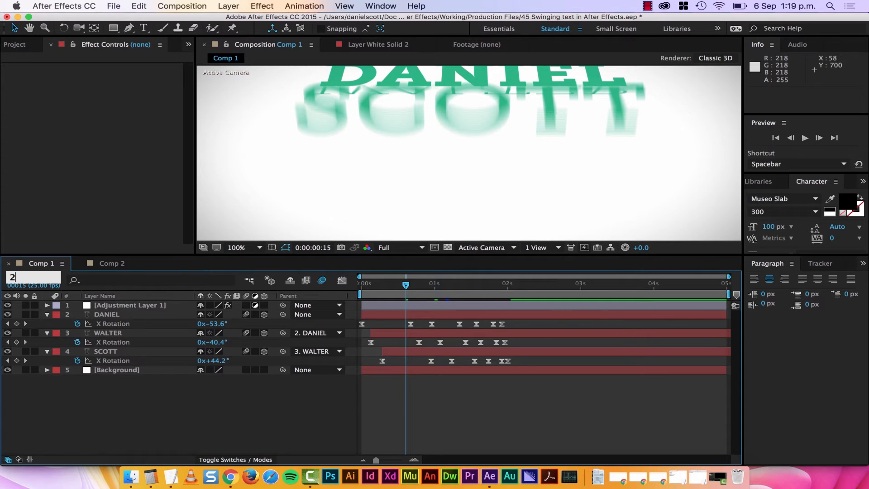
Set the name comp's current time to 2:04
click(536, 284)
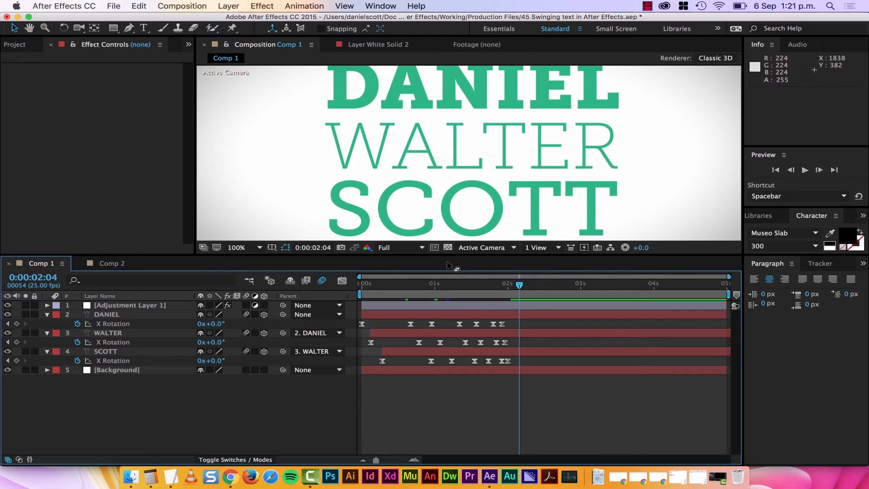
mouse_move(459, 292)
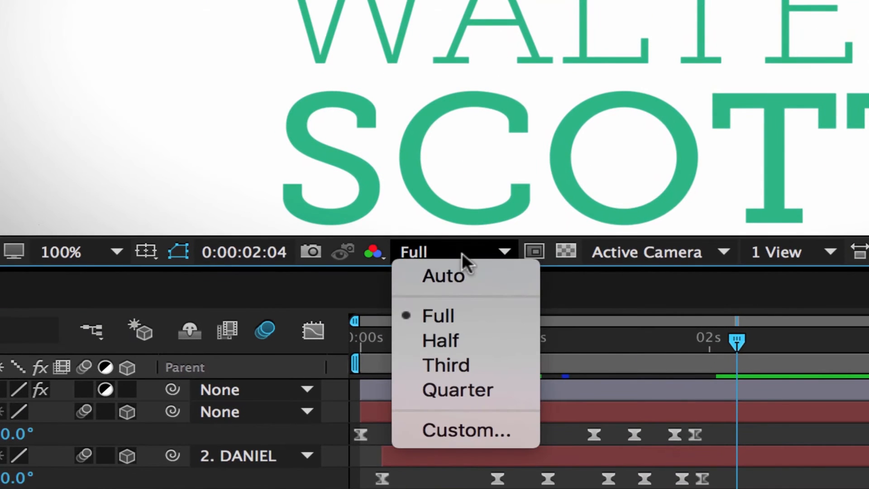
mouse_move(458, 390)
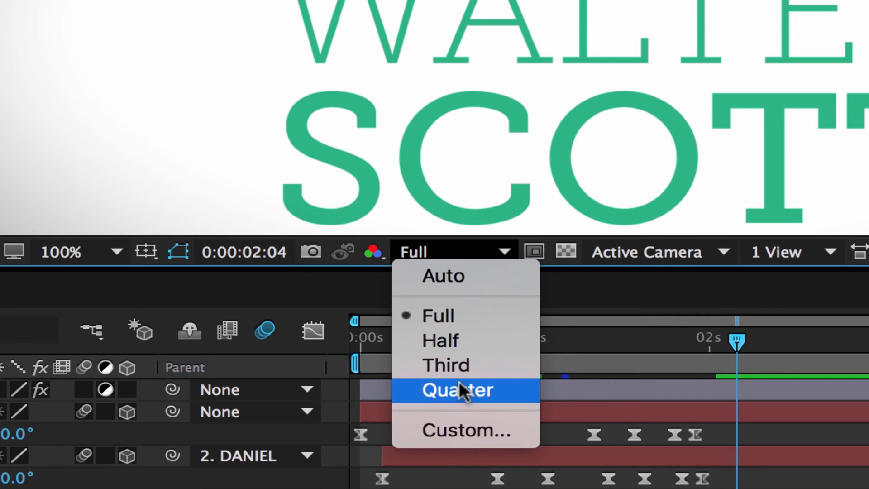
Set the Composition panel preview resolution to Quarter
click(456, 390)
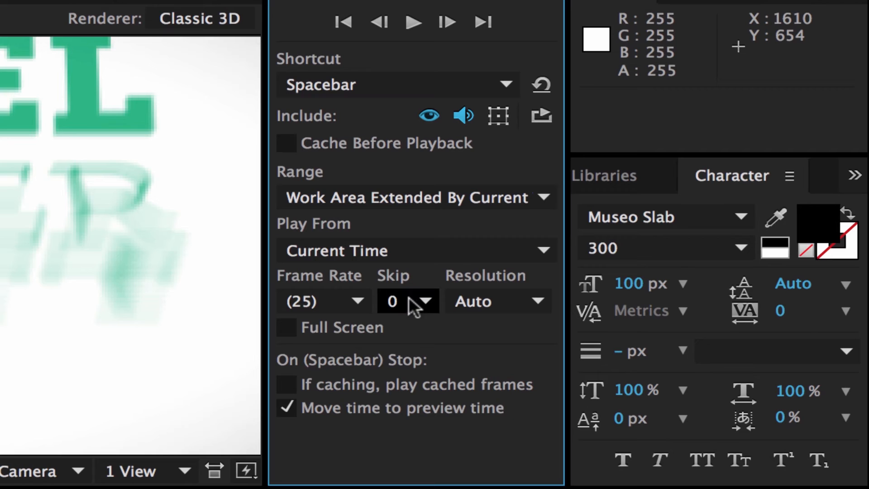
Set preview Skip to 1 and return the current time to the comp start
click(408, 301)
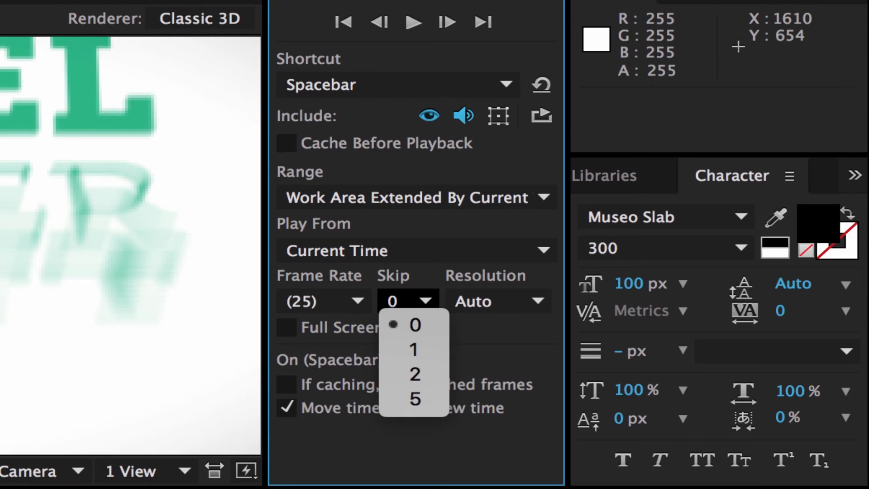
mouse_move(415, 376)
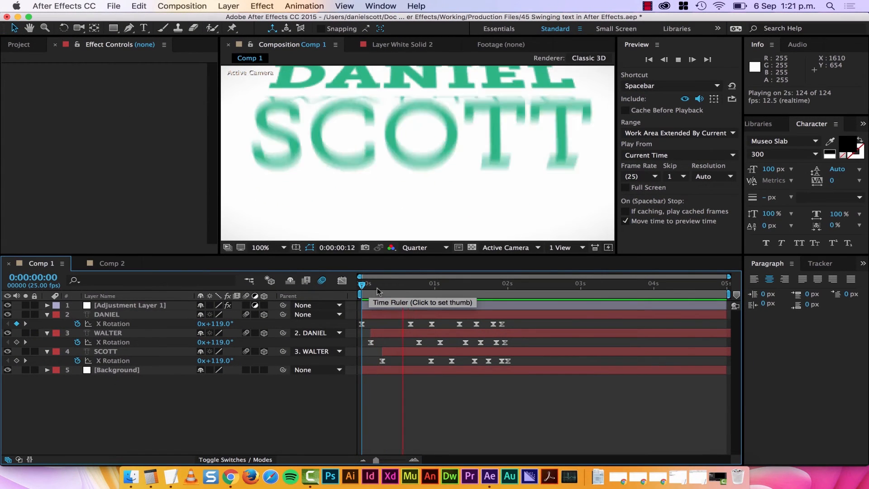
click(537, 284)
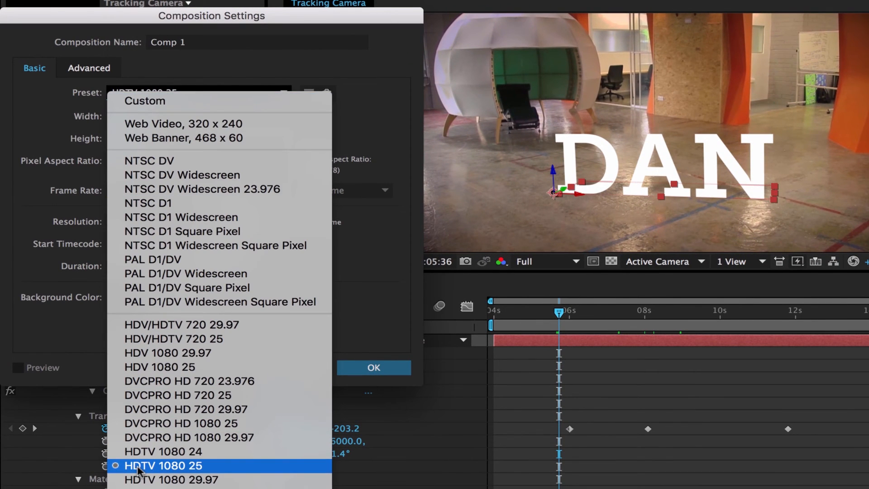
mouse_move(209, 471)
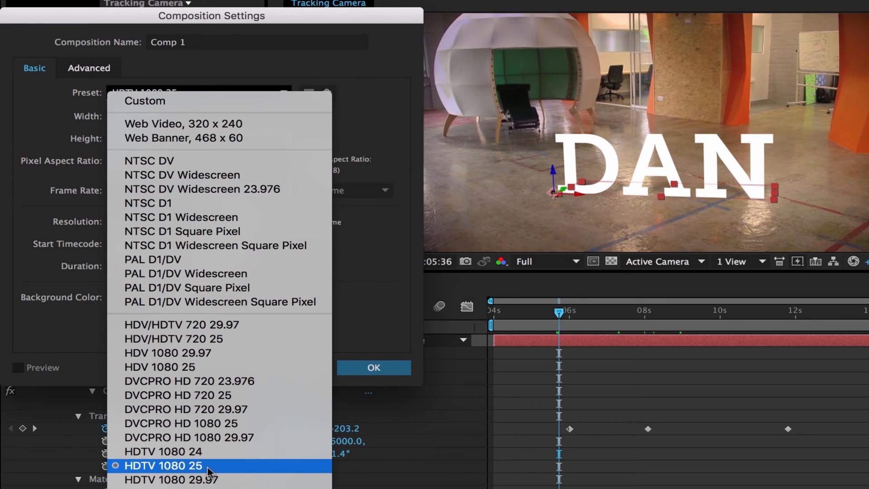
mouse_move(176, 471)
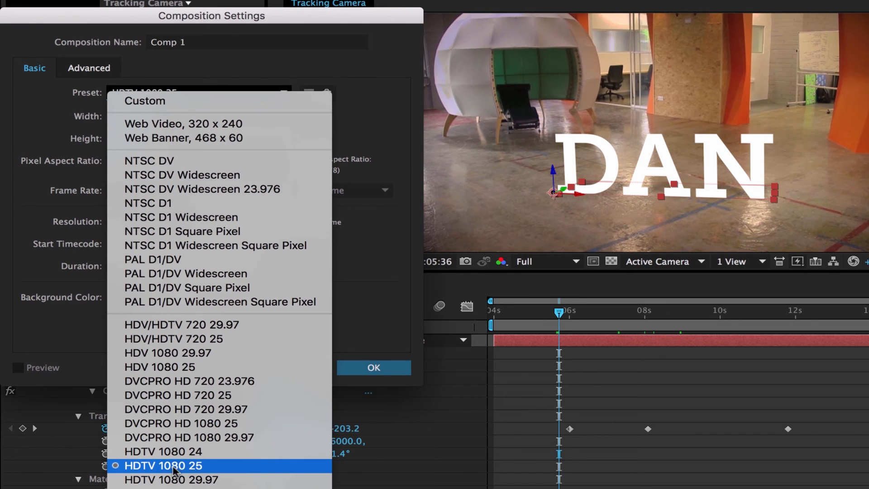
Choose the HDTV 1080 25 preset in Composition Settings
click(373, 368)
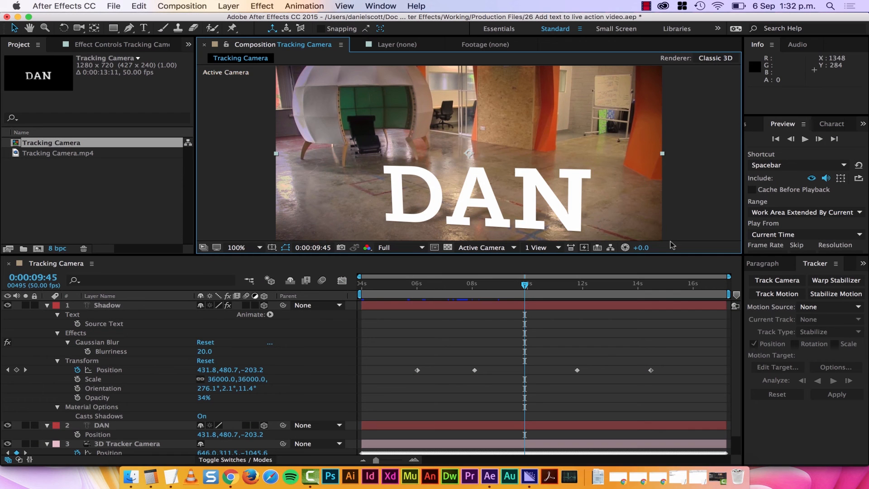
mouse_move(592, 224)
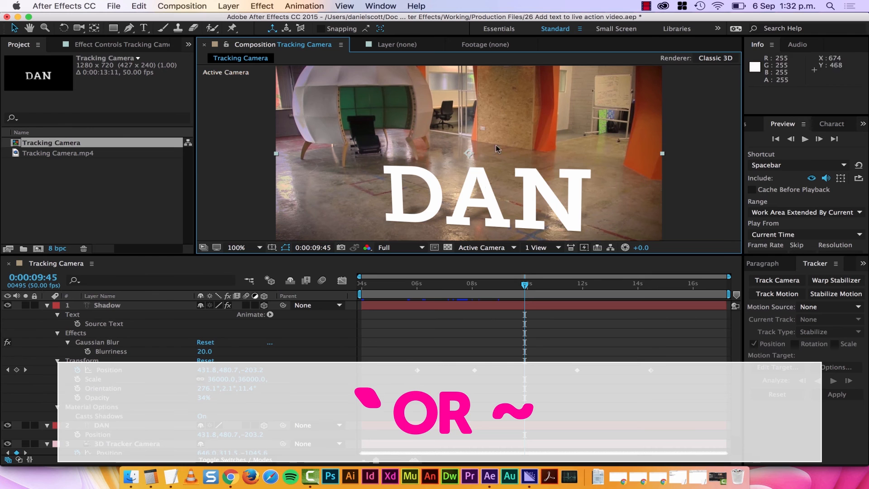
mouse_move(469, 144)
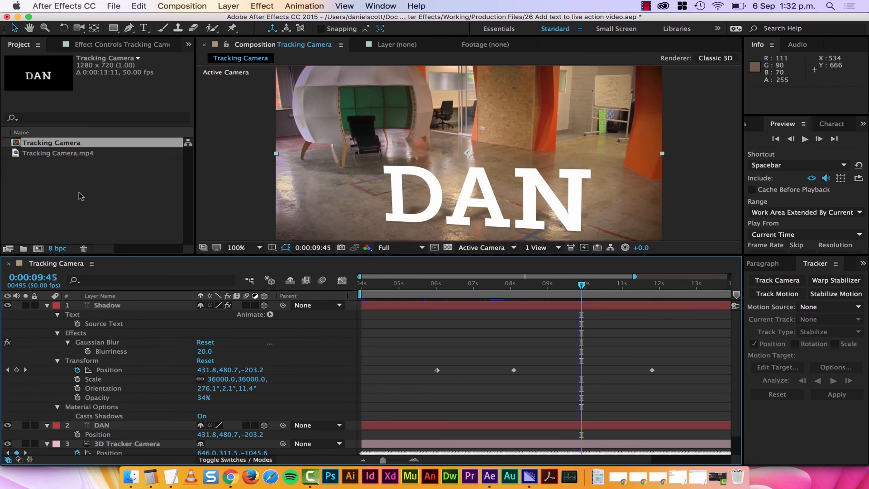
mouse_move(72, 181)
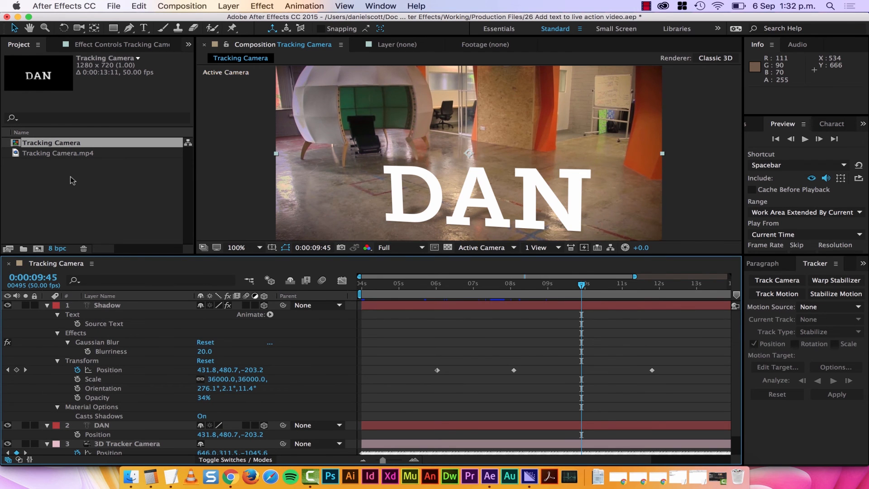
mouse_move(189, 185)
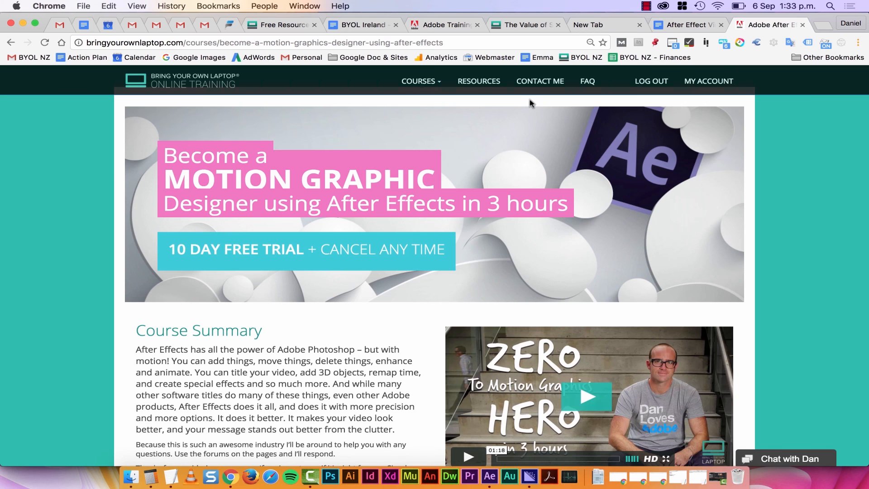
mouse_move(478, 83)
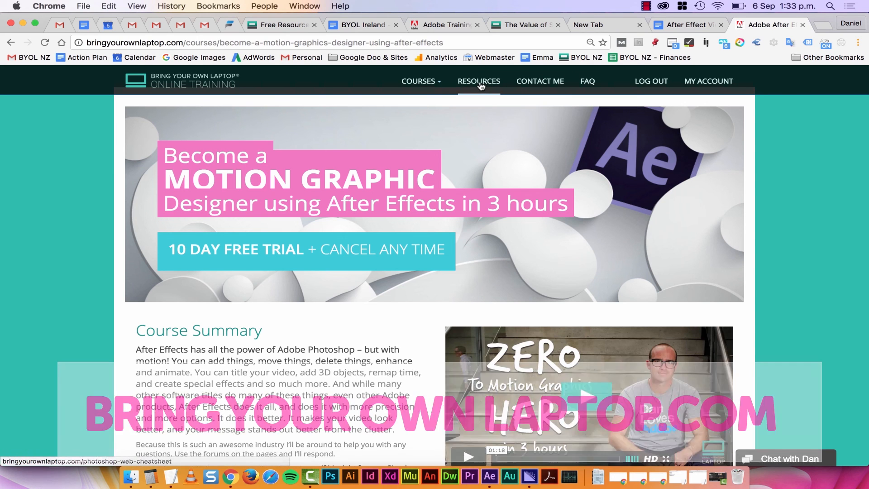